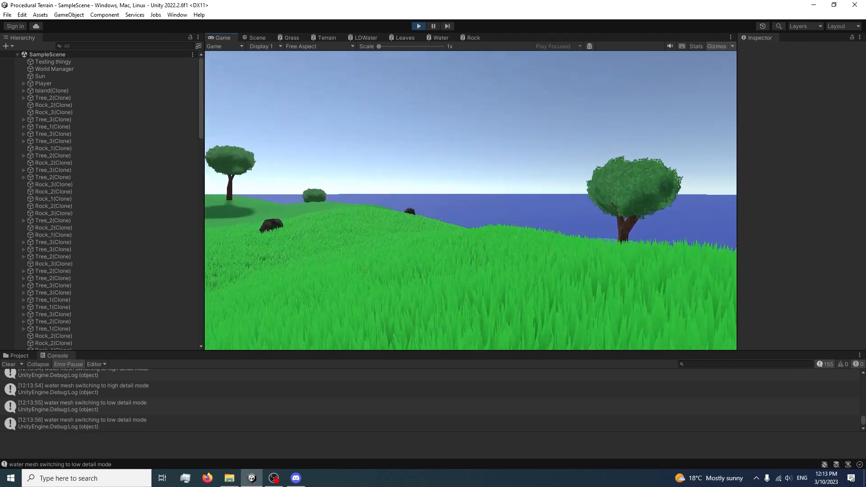
Shape the bent cylinder trunk and plane leaves of the palm tree with the Move tool
{"action": "left_click", "coordinate": [250, 38]}
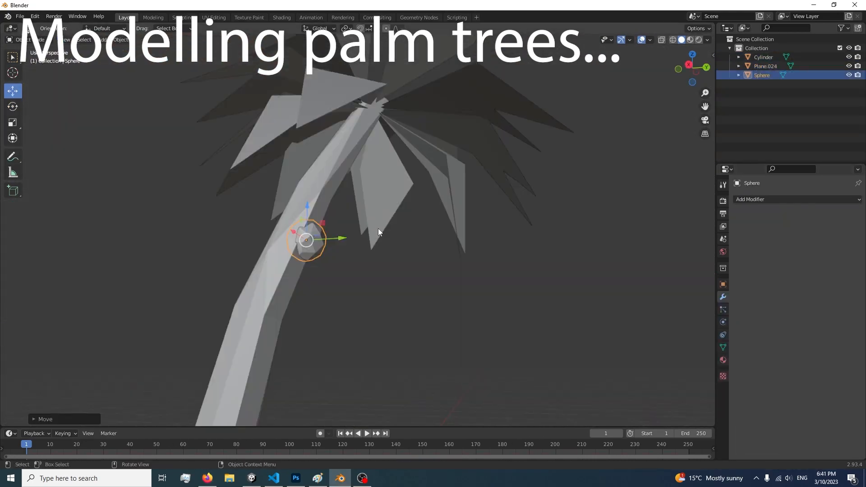
{"action": "left_click", "coordinate": [317, 478]}
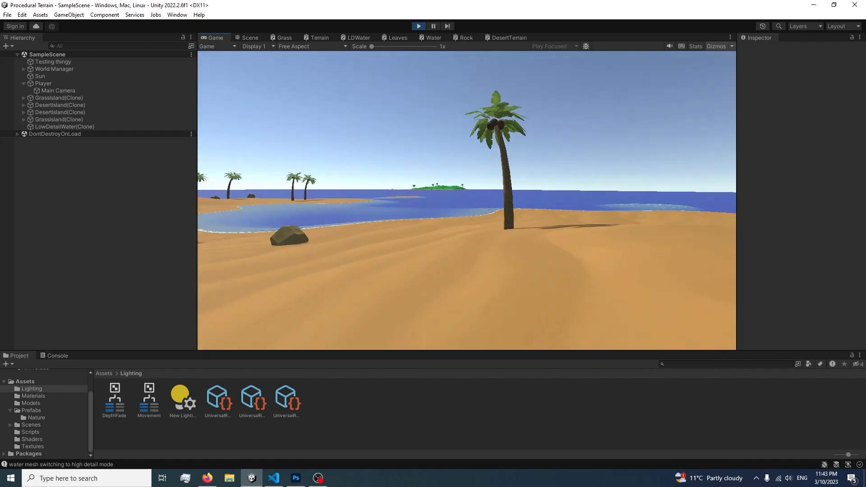
Inspect the generated grassy and desert islands from above in Scene view, then return to Game view
{"action": "left_click", "coordinate": [250, 38]}
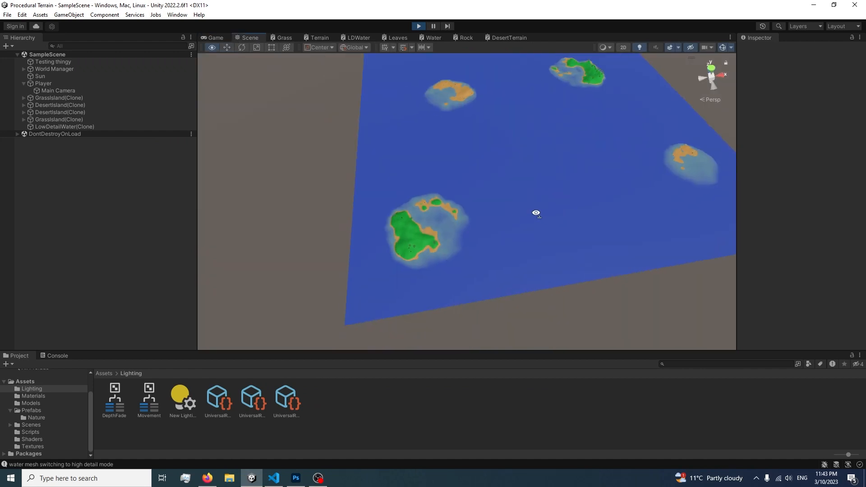
{"action": "left_click_drag", "start_coordinate": [535, 213], "coordinate": [487, 192]}
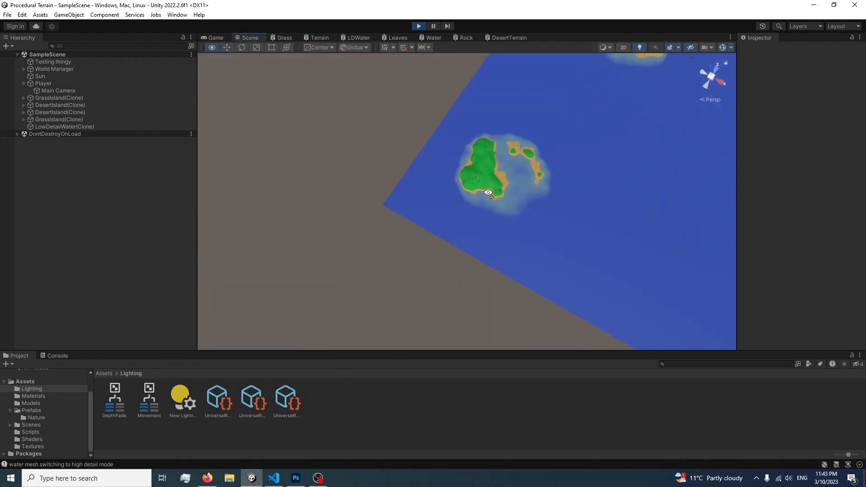
{"action": "left_click", "coordinate": [216, 38]}
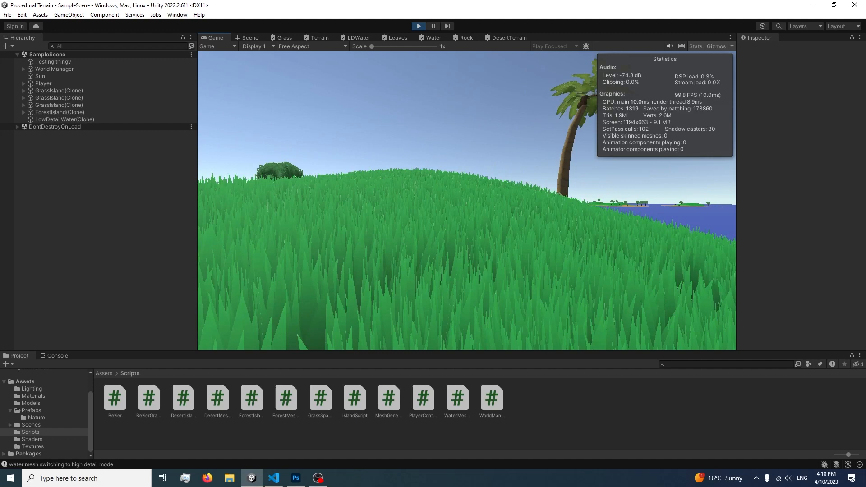
View the world with ForestIsland prefabs added beside the grass and desert islands
{"action": "left_click", "coordinate": [250, 38]}
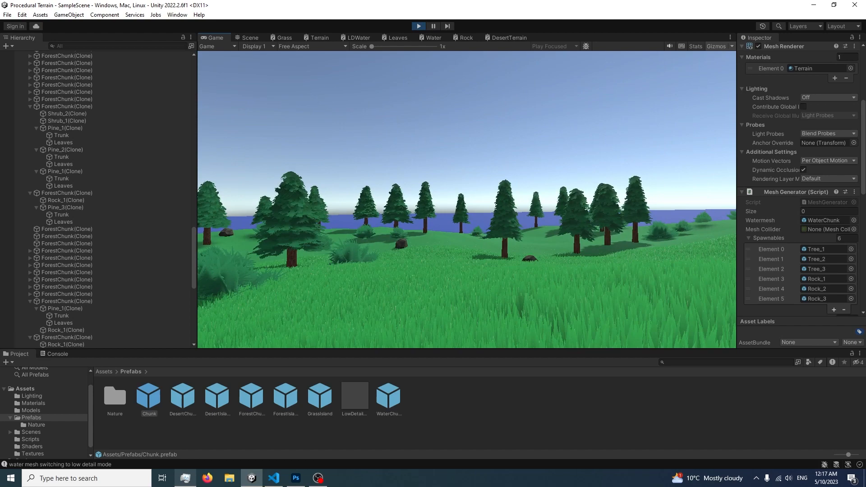
View the forest islands filled with Pine, Shrub and Rock spawnables in Scene view
{"action": "left_click", "coordinate": [249, 37]}
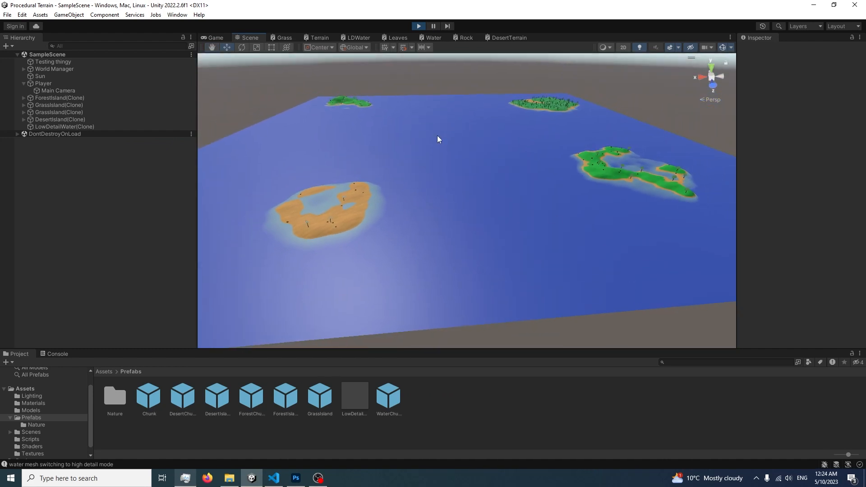
{"action": "mouse_move", "coordinate": [329, 132]}
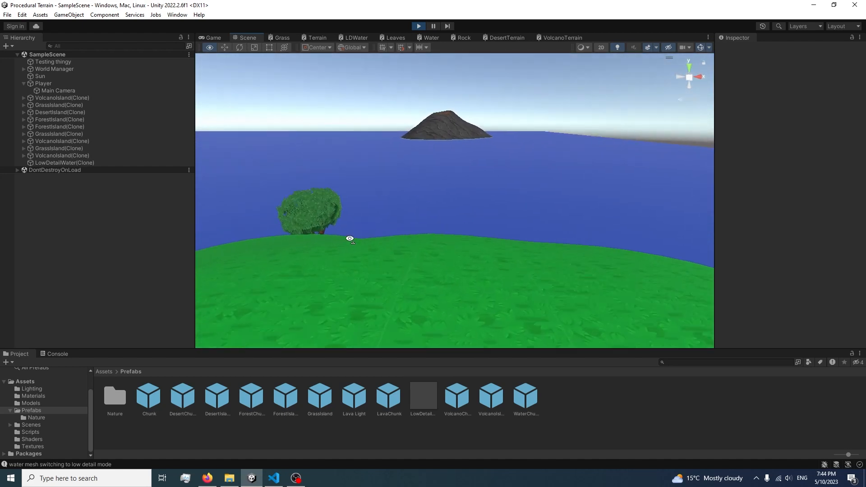
Orbit the view to see the dark conical volcano island beyond the other islands
{"action": "left_click_drag", "start_coordinate": [350, 238], "coordinate": [522, 211]}
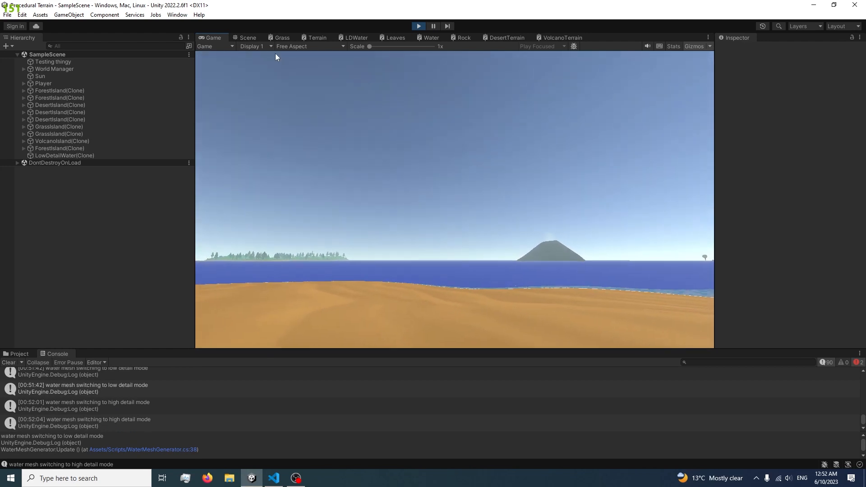
Look over the world around the smoking volcano in Scene view, then return to the desert island in Game view
{"action": "left_click", "coordinate": [247, 38]}
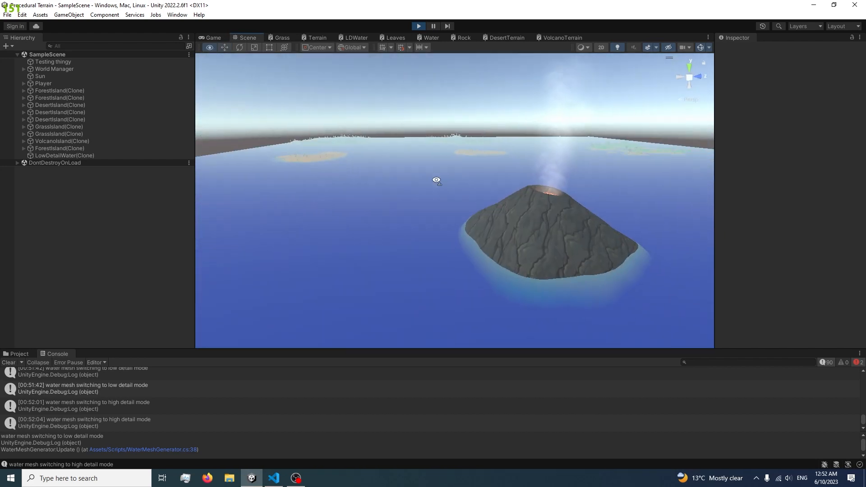
{"action": "left_click", "coordinate": [213, 38]}
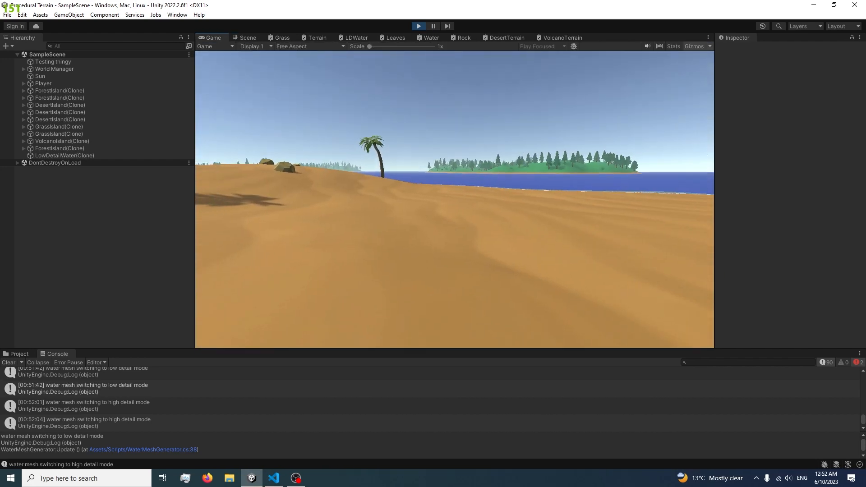